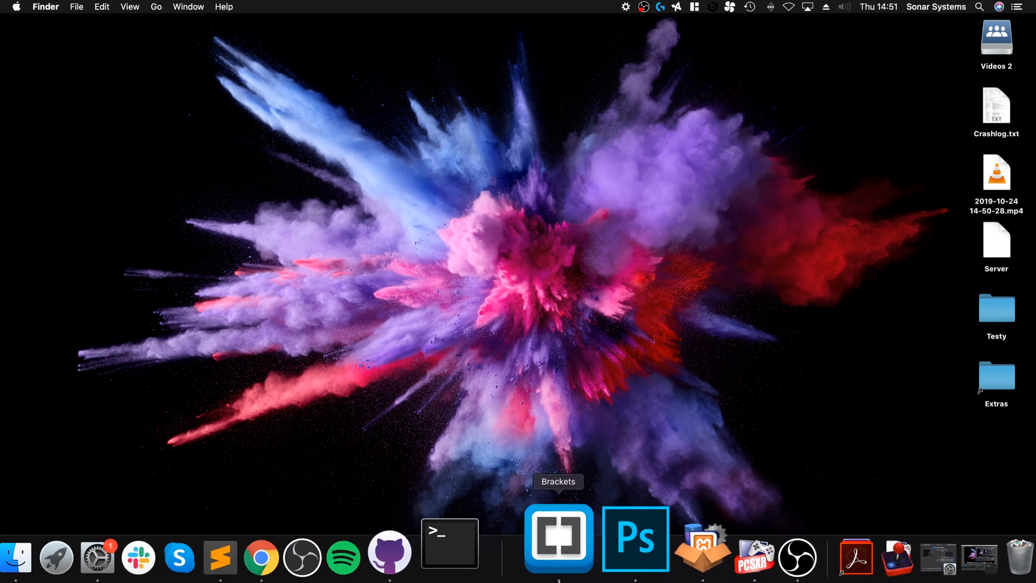
- Open Preferences, review Controller 1's input configuration, and cancel without changes
{"action": "left_click", "coordinate": [47, 7]}
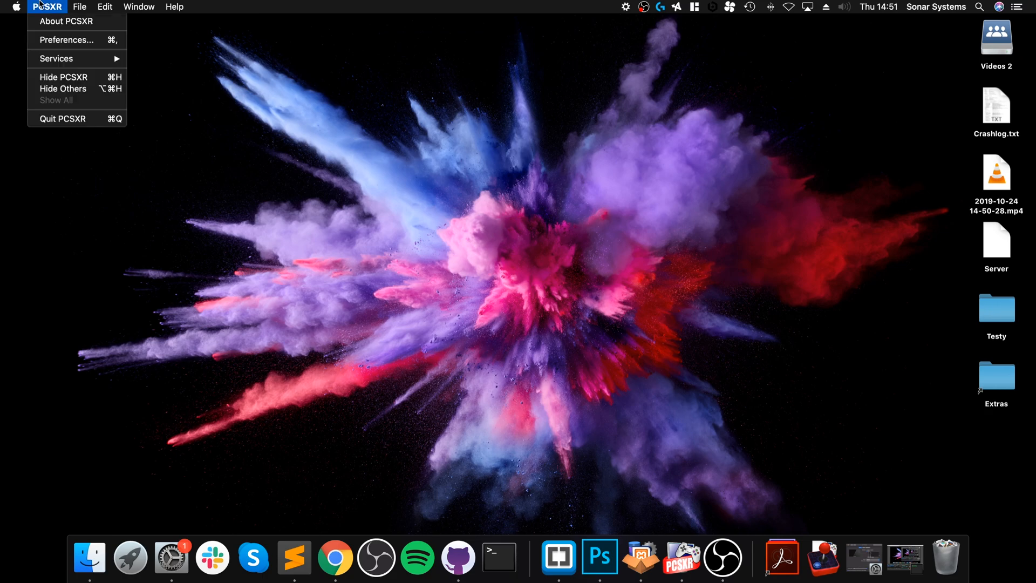
{"action": "left_click", "coordinate": [67, 39]}
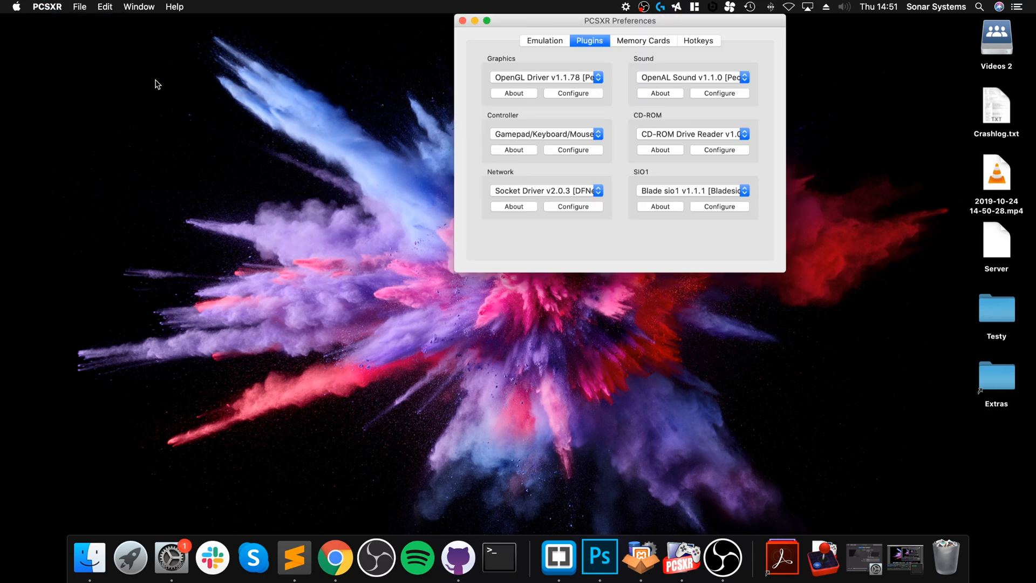
{"action": "left_click", "coordinate": [572, 149]}
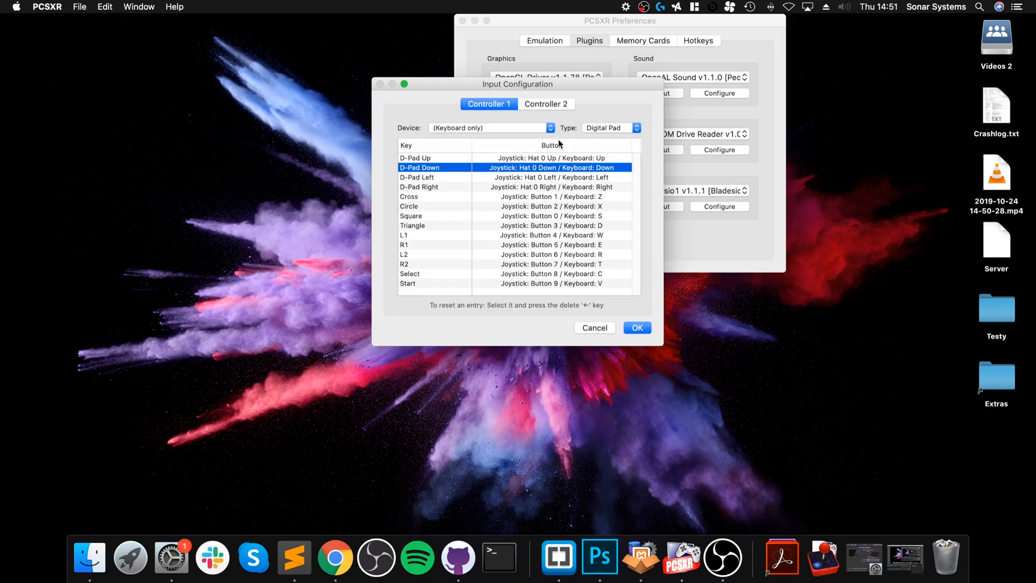
{"action": "left_click", "coordinate": [488, 128]}
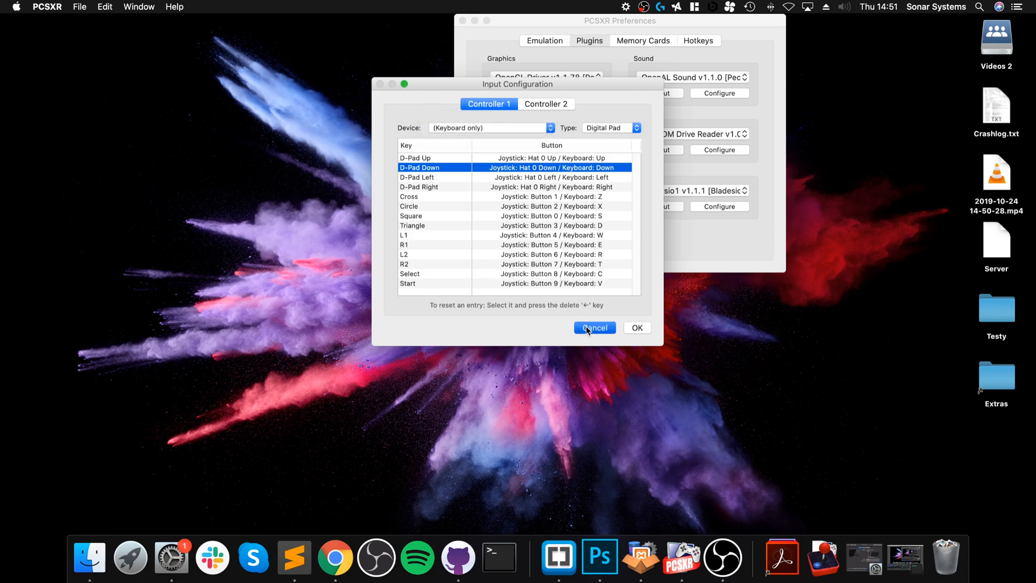
{"action": "left_click", "coordinate": [594, 327]}
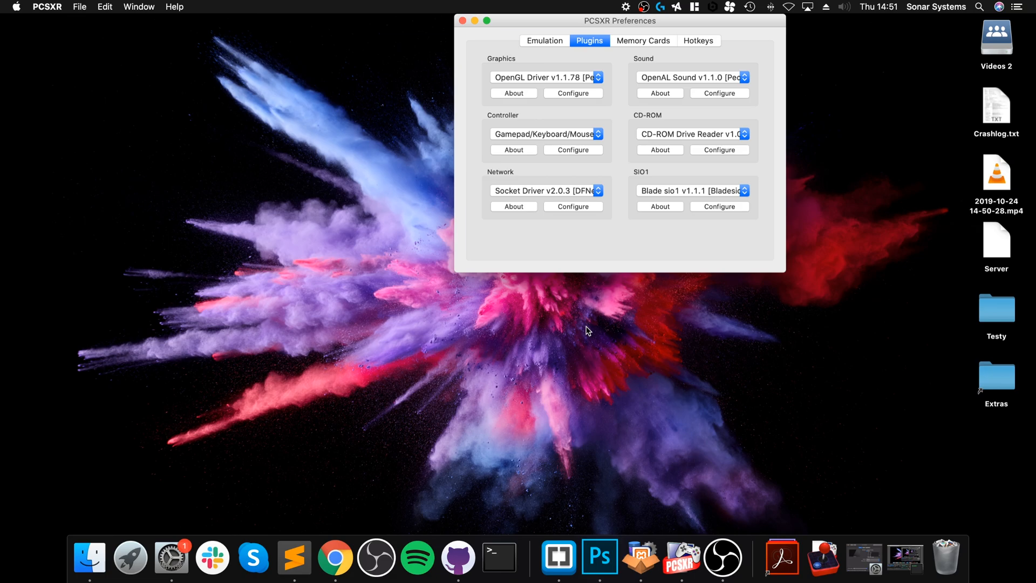
{"action": "mouse_move", "coordinate": [585, 329]}
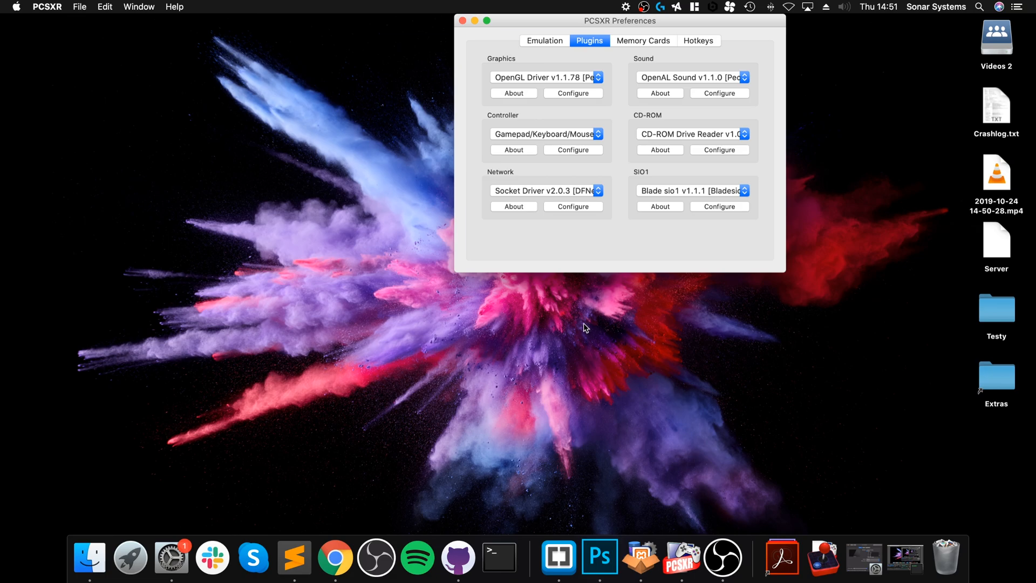
- Set Controller 1's device to Wireless Controller and check the D-Pad Left, D-Pad Right and Cross mappings
{"action": "left_click", "coordinate": [572, 149]}
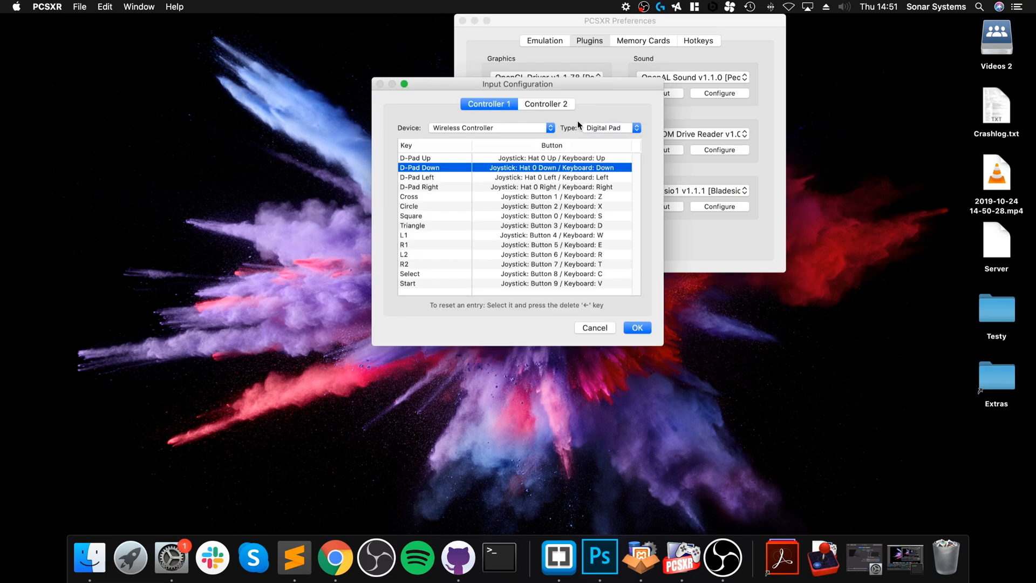
{"action": "left_click", "coordinate": [487, 127]}
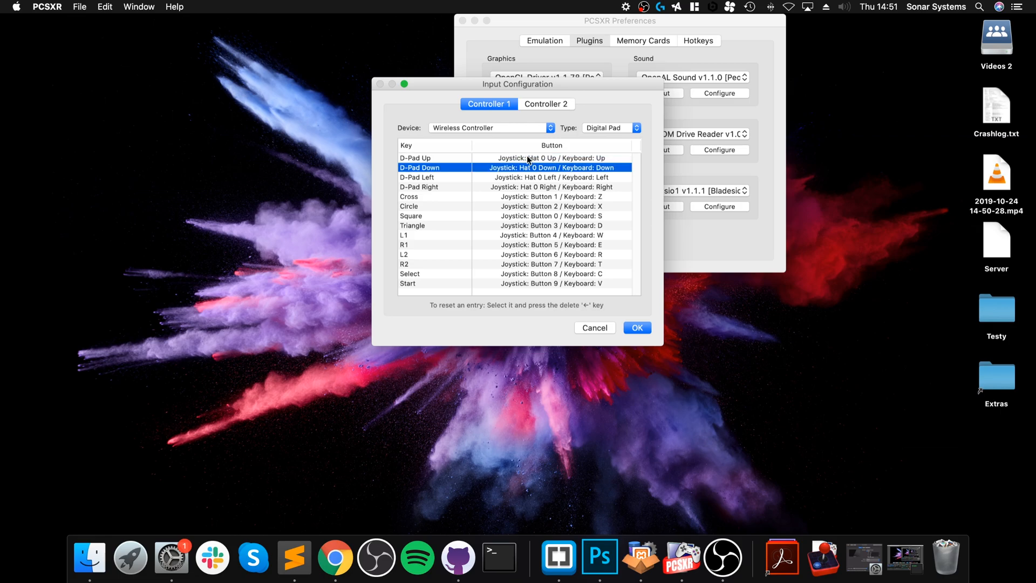
{"action": "left_click", "coordinate": [462, 176]}
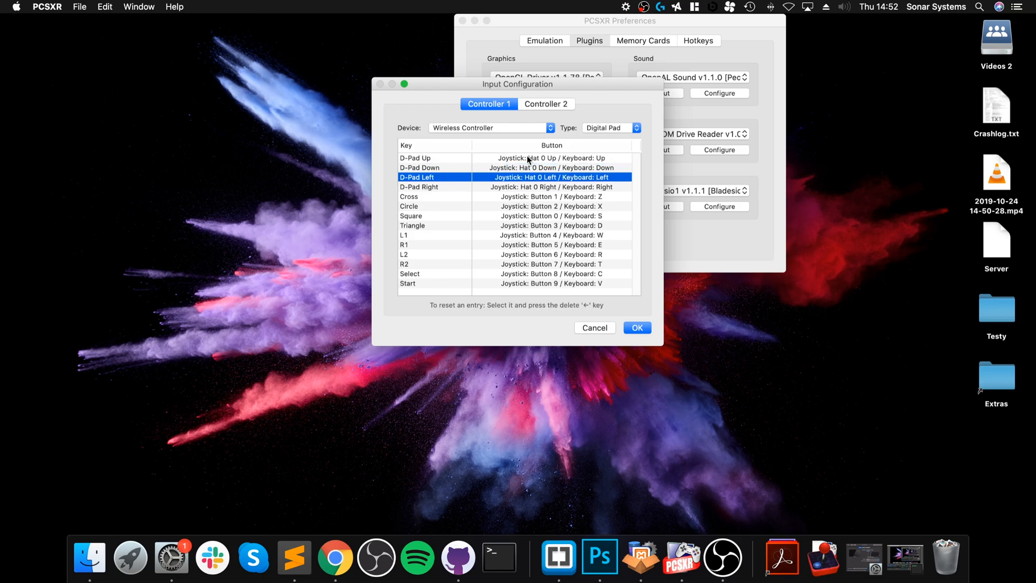
{"action": "left_click", "coordinate": [436, 186]}
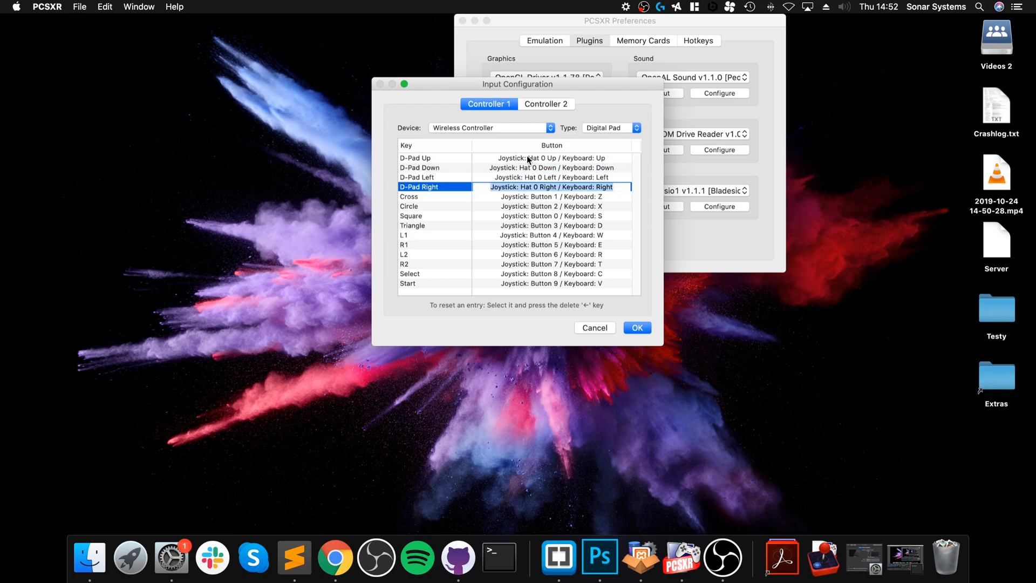
{"action": "left_click", "coordinate": [408, 197]}
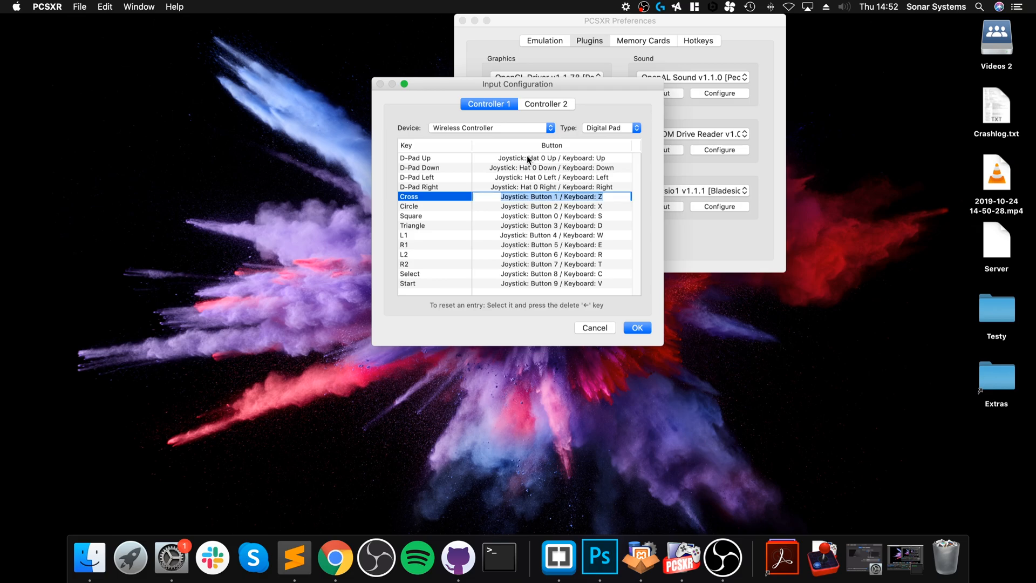
- Check the Circle, Triangle, R1, R2 and Select button mappings
{"action": "left_click", "coordinate": [410, 205]}
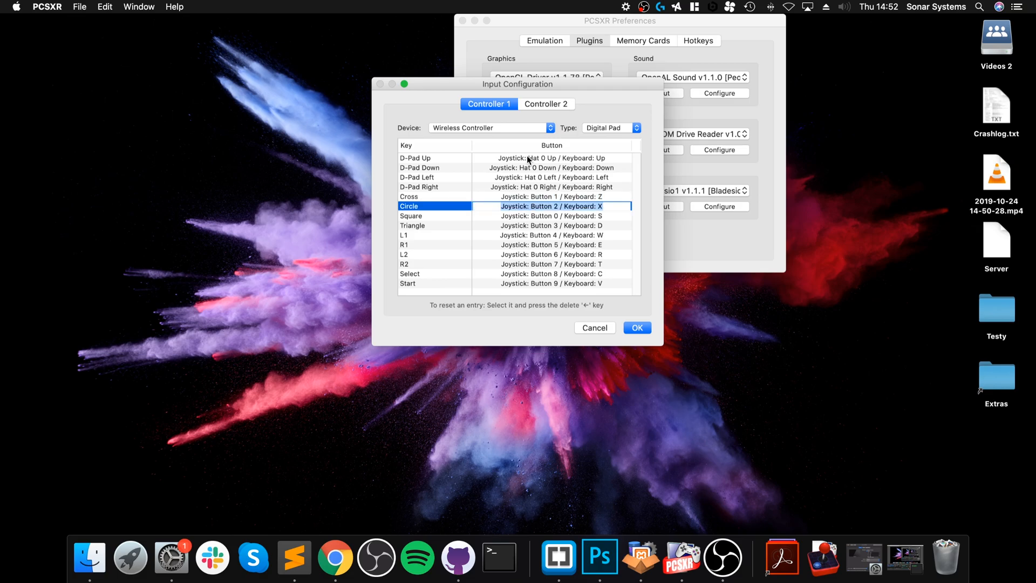
{"action": "left_click", "coordinate": [429, 226]}
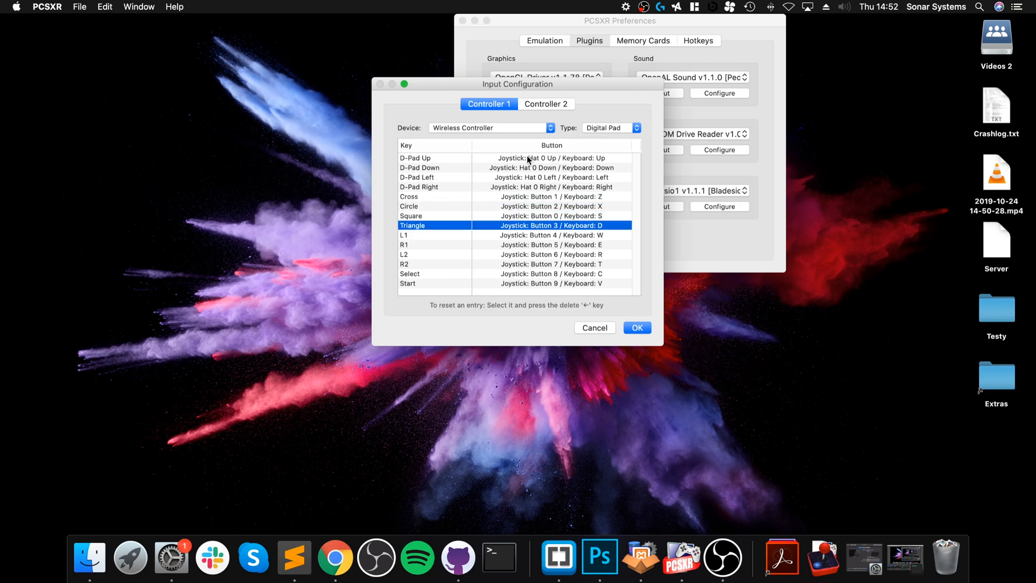
{"action": "left_click", "coordinate": [462, 234]}
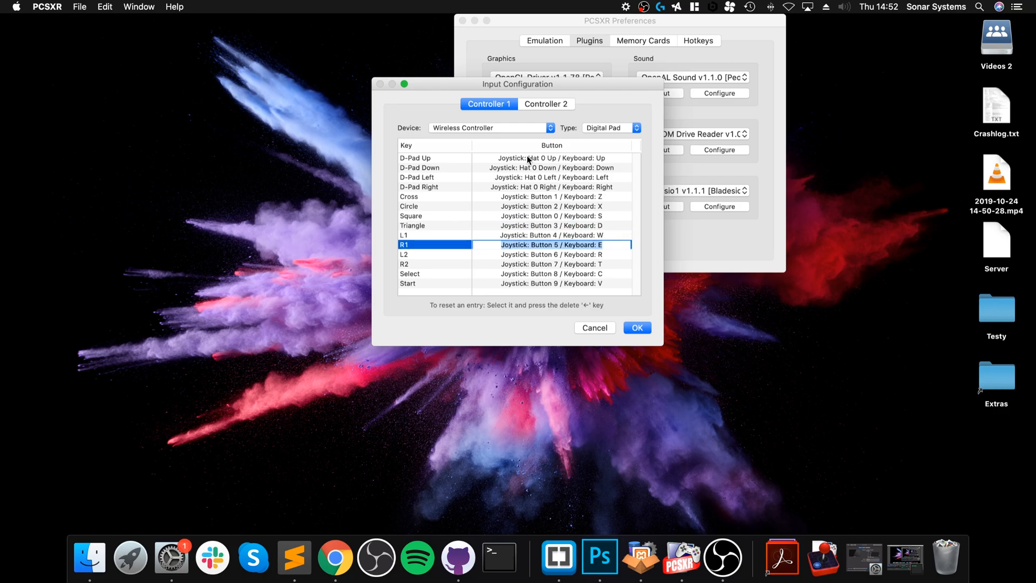
{"action": "left_click", "coordinate": [404, 264]}
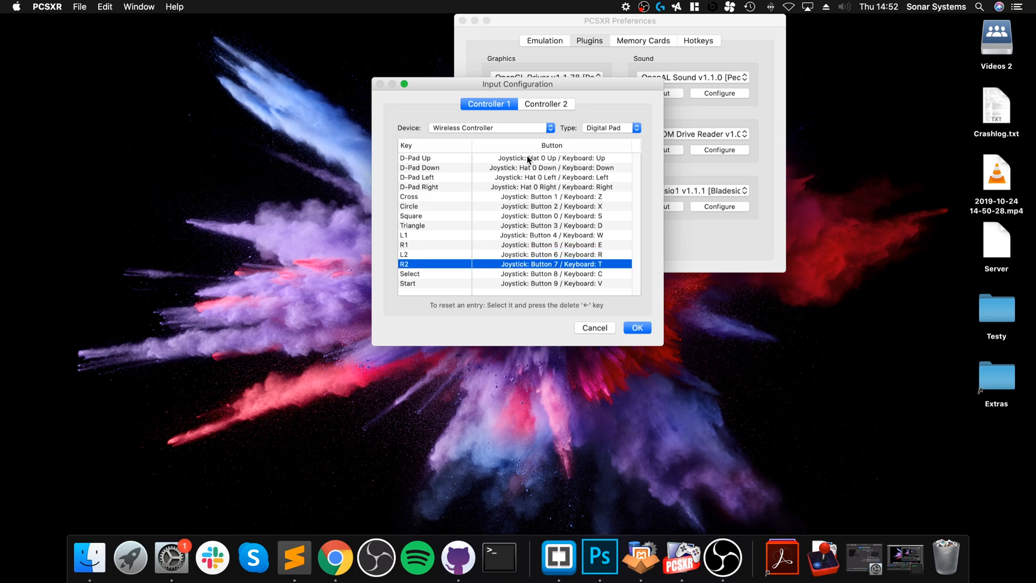
{"action": "left_click", "coordinate": [410, 273]}
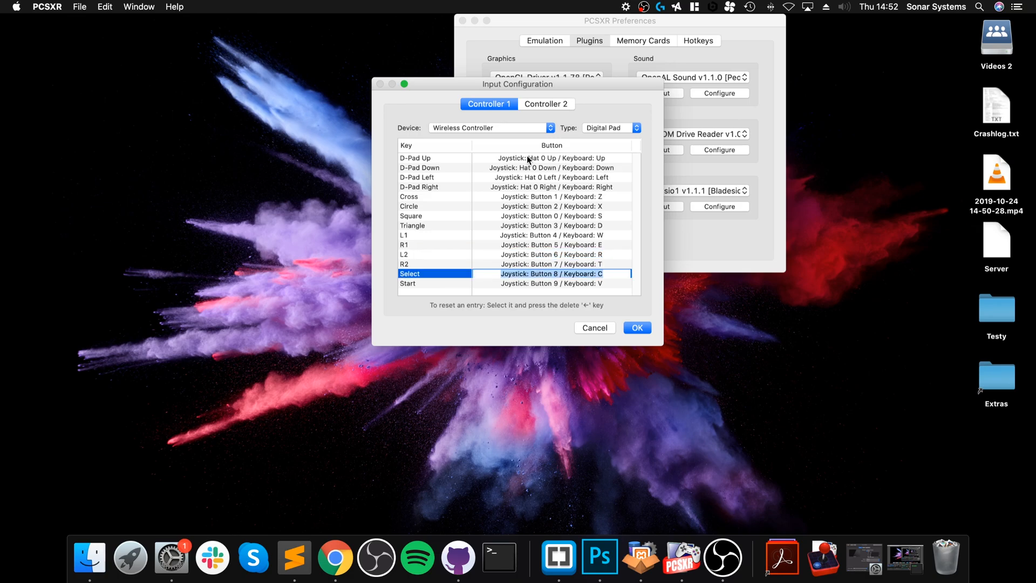
{"action": "left_click", "coordinate": [408, 283]}
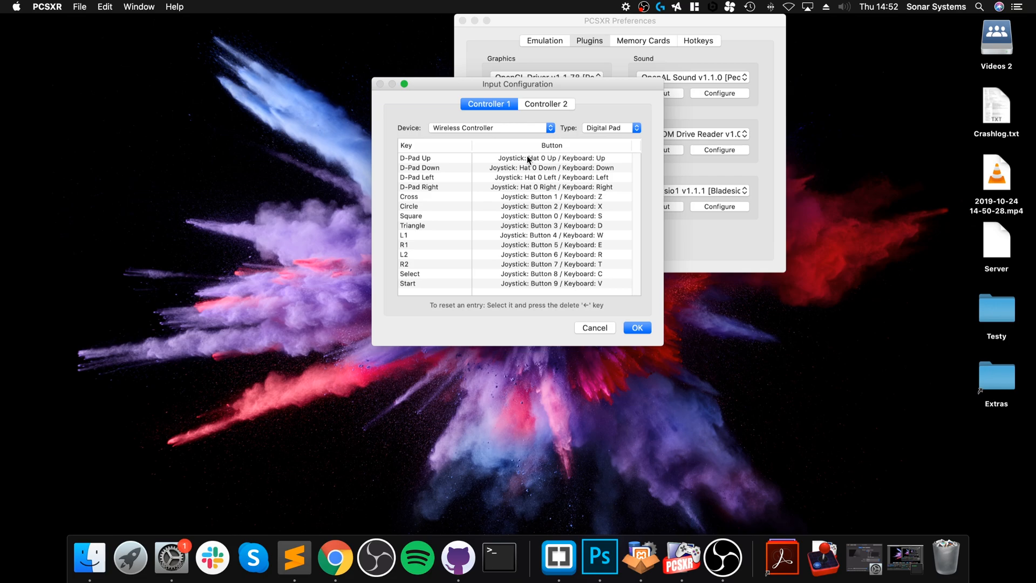
{"action": "mouse_move", "coordinate": [632, 266]}
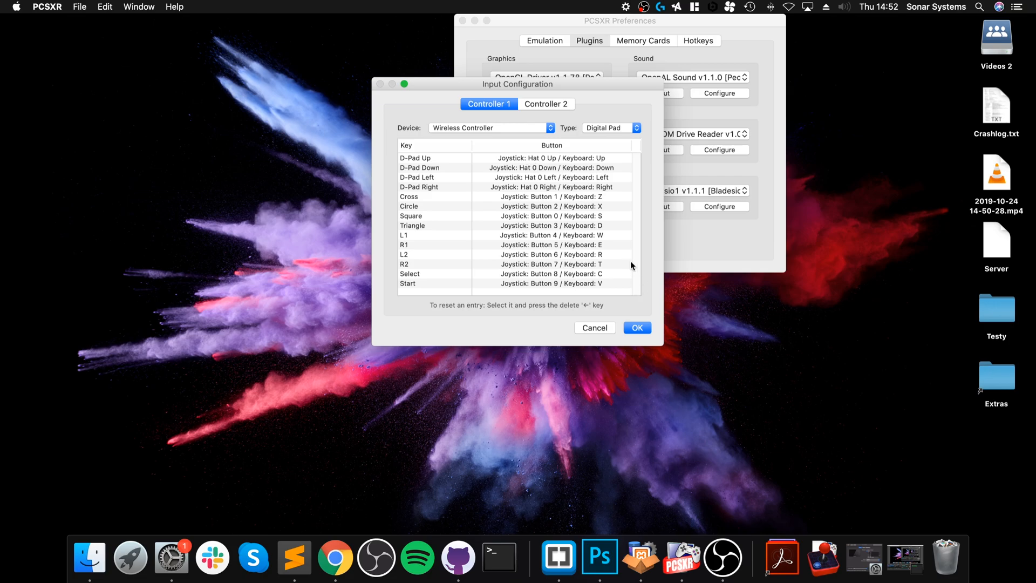
{"action": "mouse_move", "coordinate": [611, 122]}
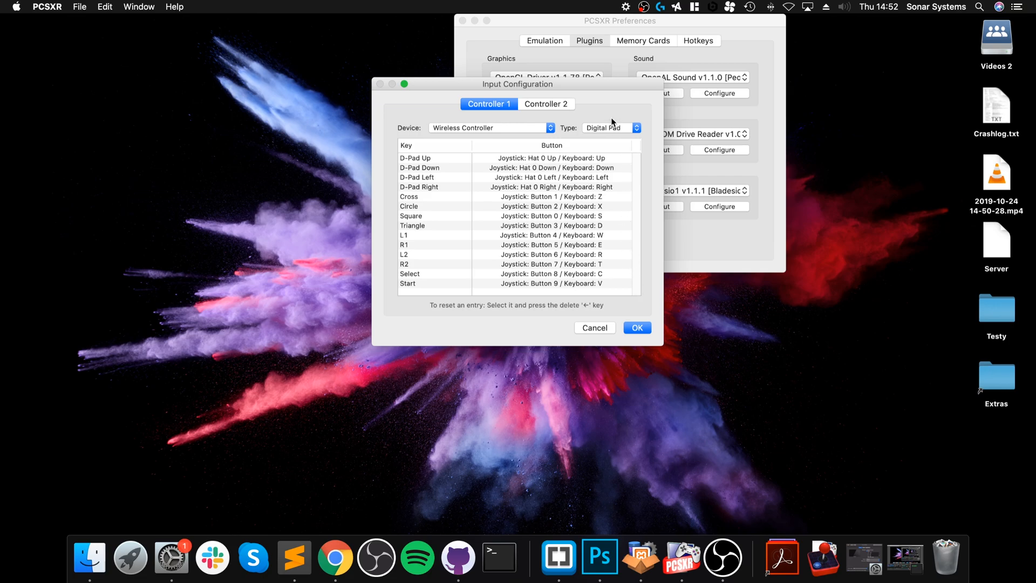
- Switch Controller 1's pad type to Analog Pad and scroll through the extra rows
{"action": "left_click", "coordinate": [609, 127]}
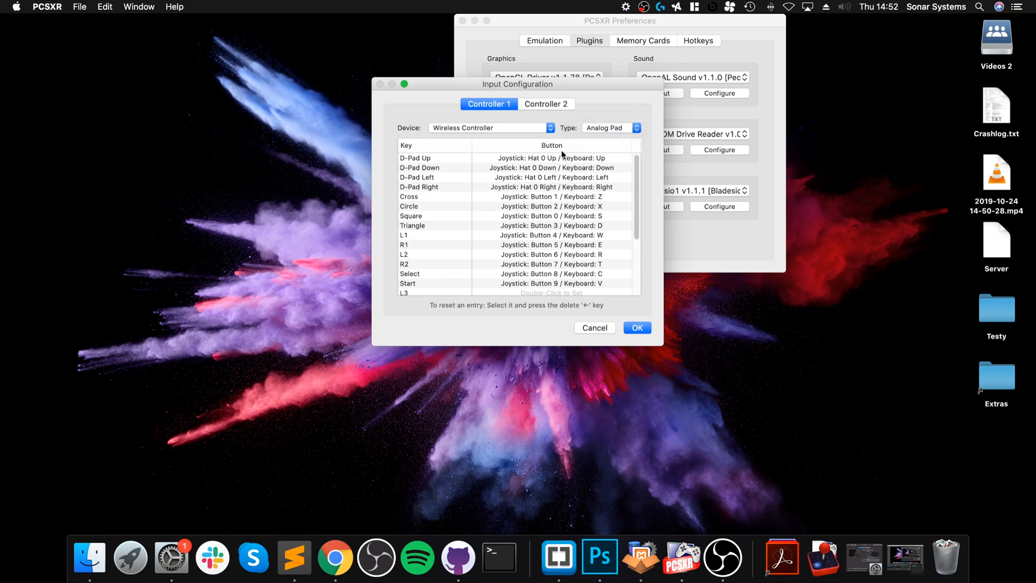
{"action": "scroll", "scroll_direction": "down", "scroll_amount": 3}
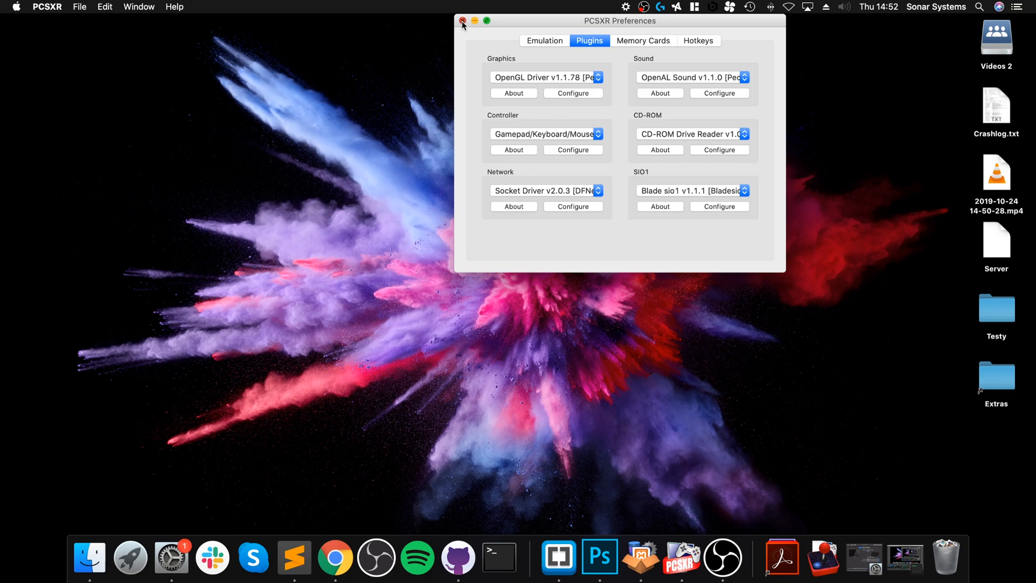
- Close Preferences and launch Crash Bandicoot.cue from Run Recent
{"action": "left_click", "coordinate": [80, 7]}
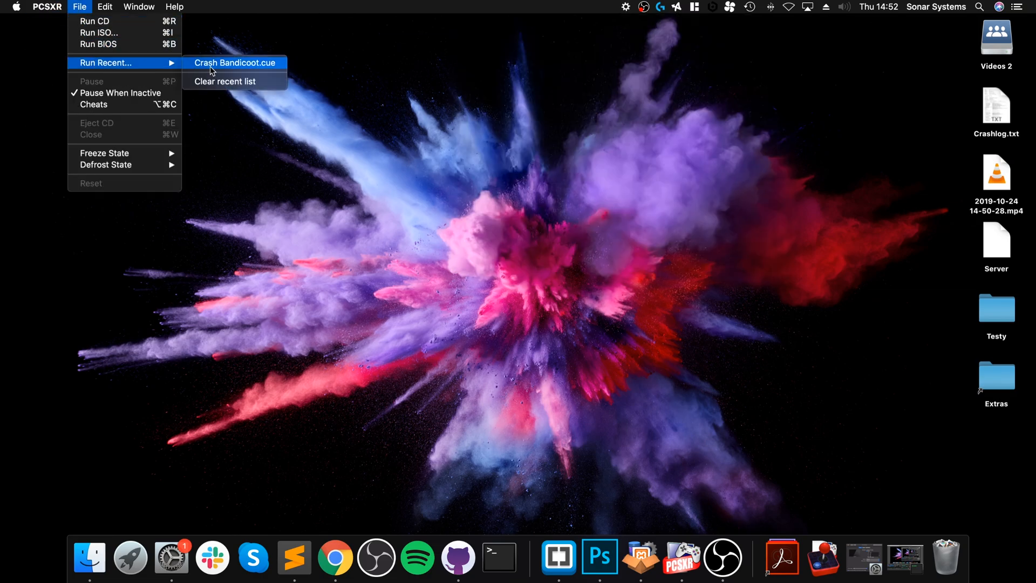
{"action": "left_click", "coordinate": [235, 62]}
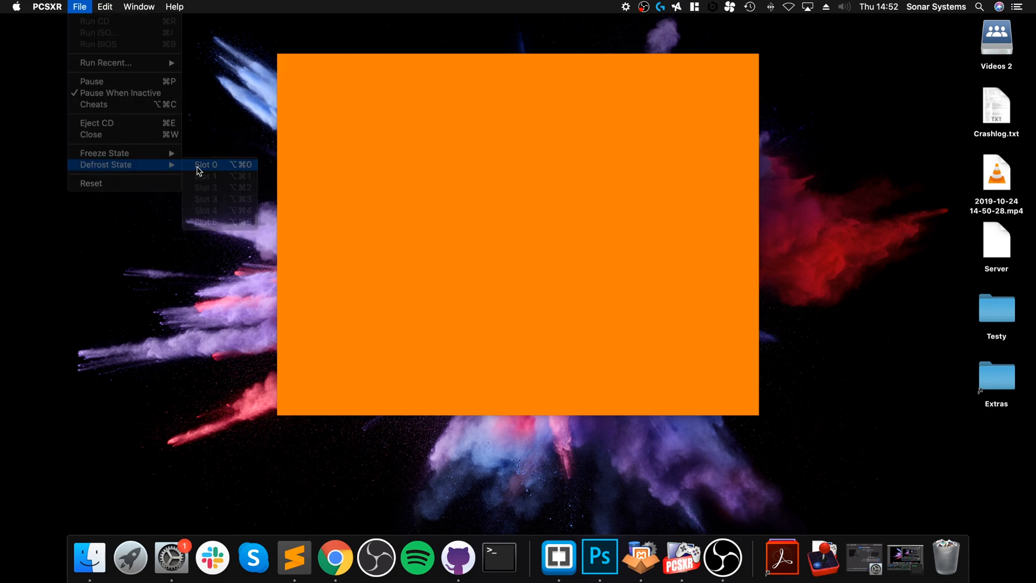
{"action": "left_click", "coordinate": [205, 164]}
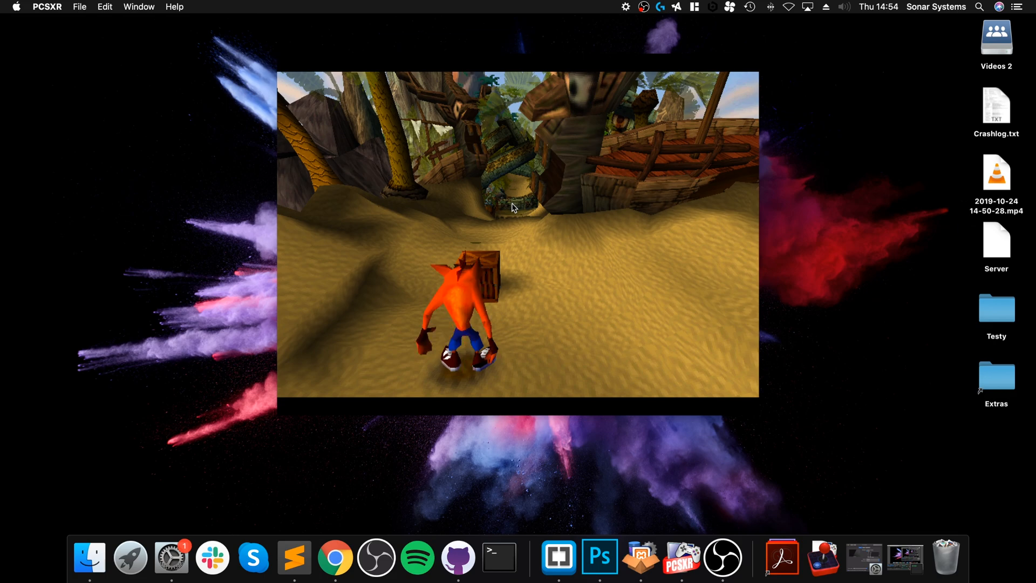
- Reopen Controller 1's input configuration from Preferences and choose Digital Pad as the type
{"action": "left_click", "coordinate": [79, 6]}
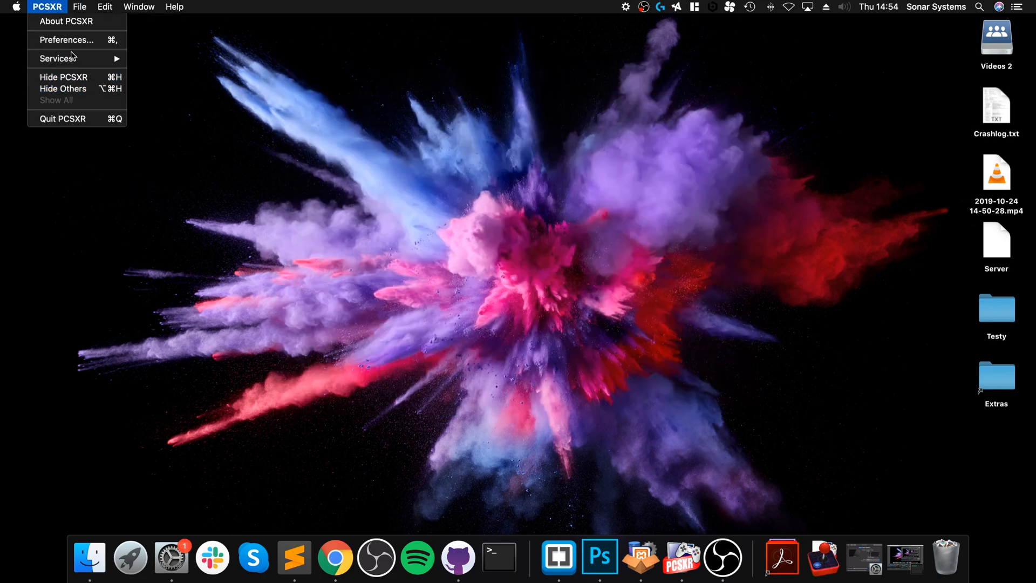
{"action": "left_click", "coordinate": [67, 39]}
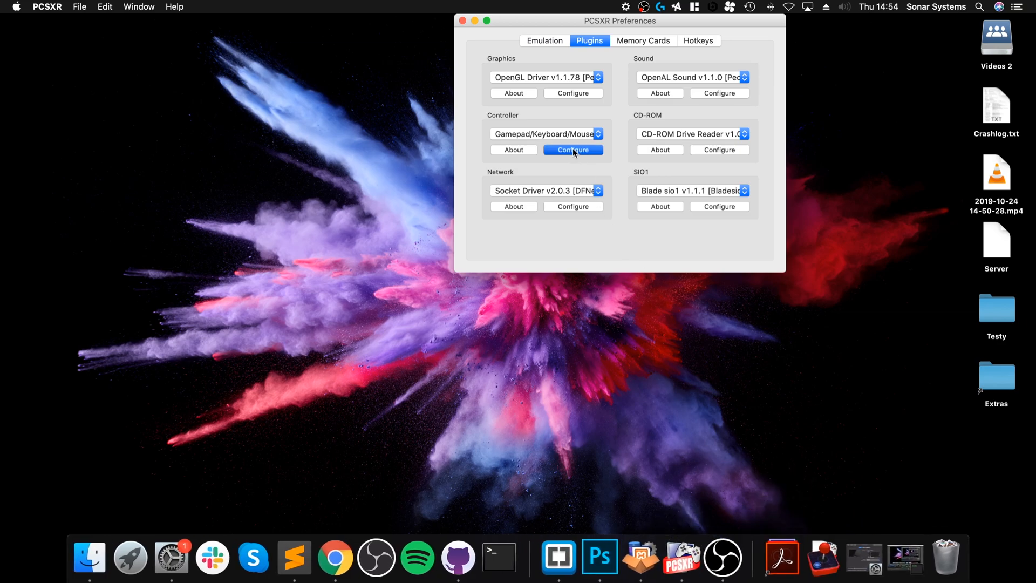
{"action": "left_click", "coordinate": [572, 150]}
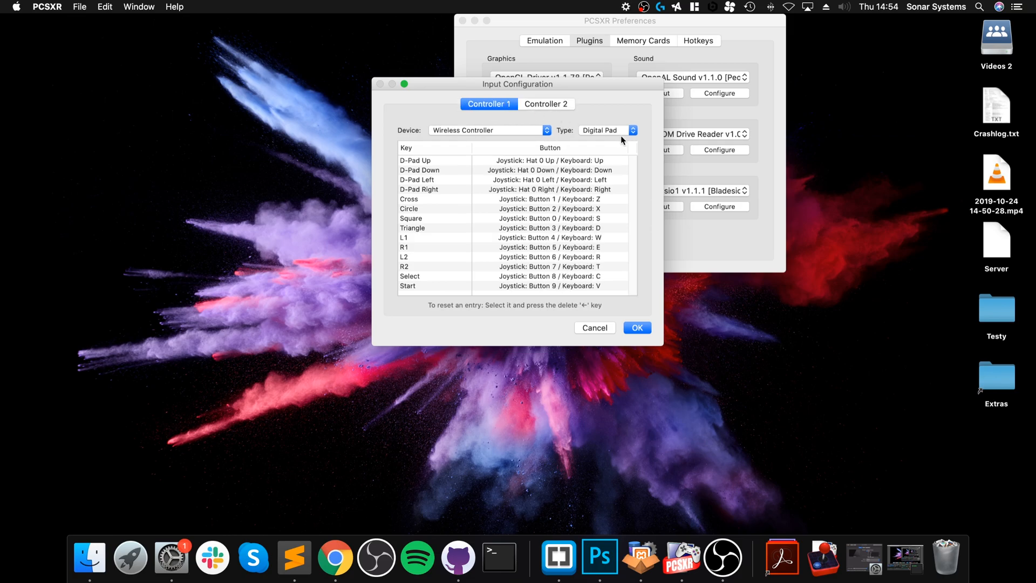
{"action": "left_click", "coordinate": [604, 129]}
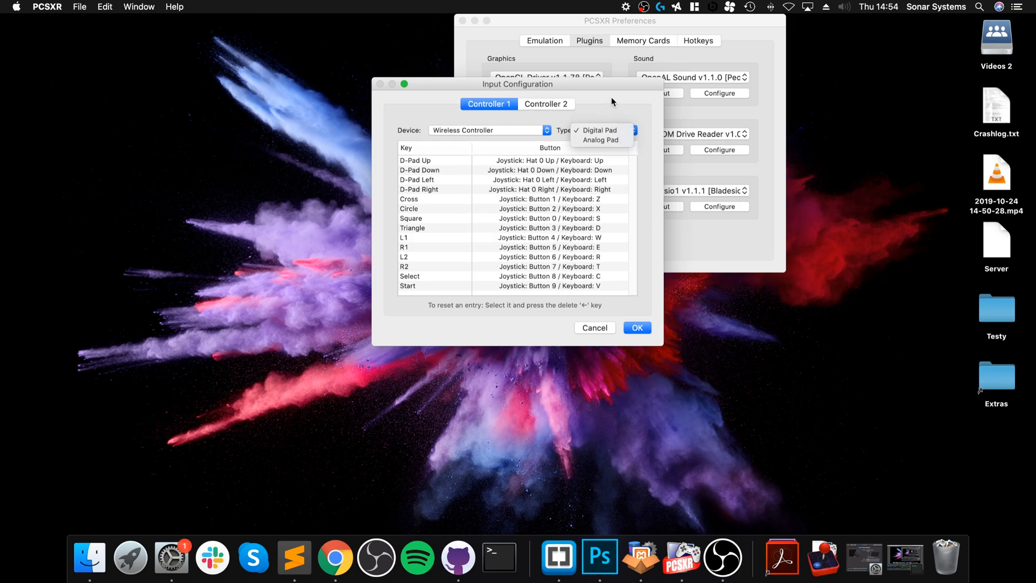
{"action": "left_click", "coordinate": [597, 130]}
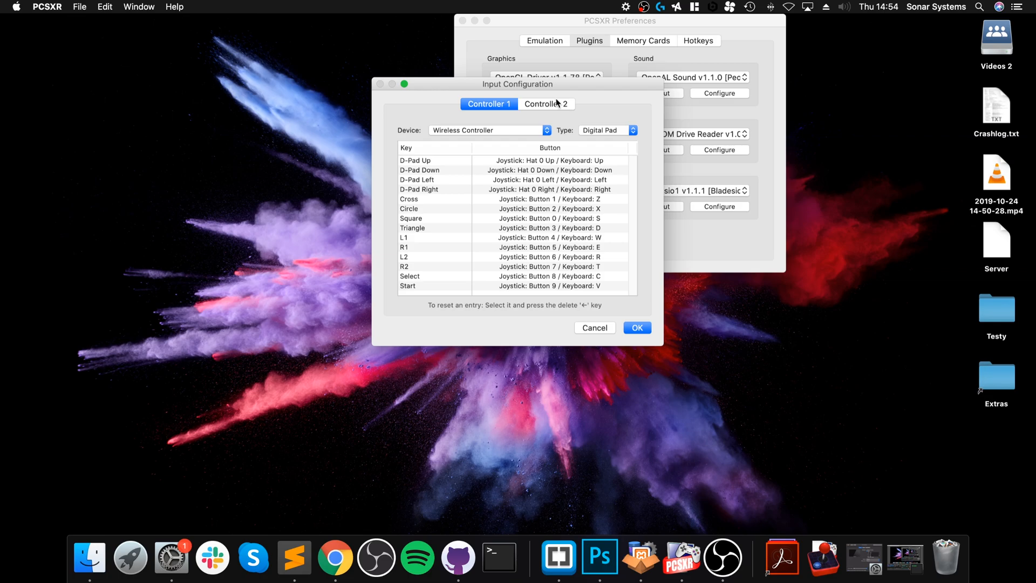